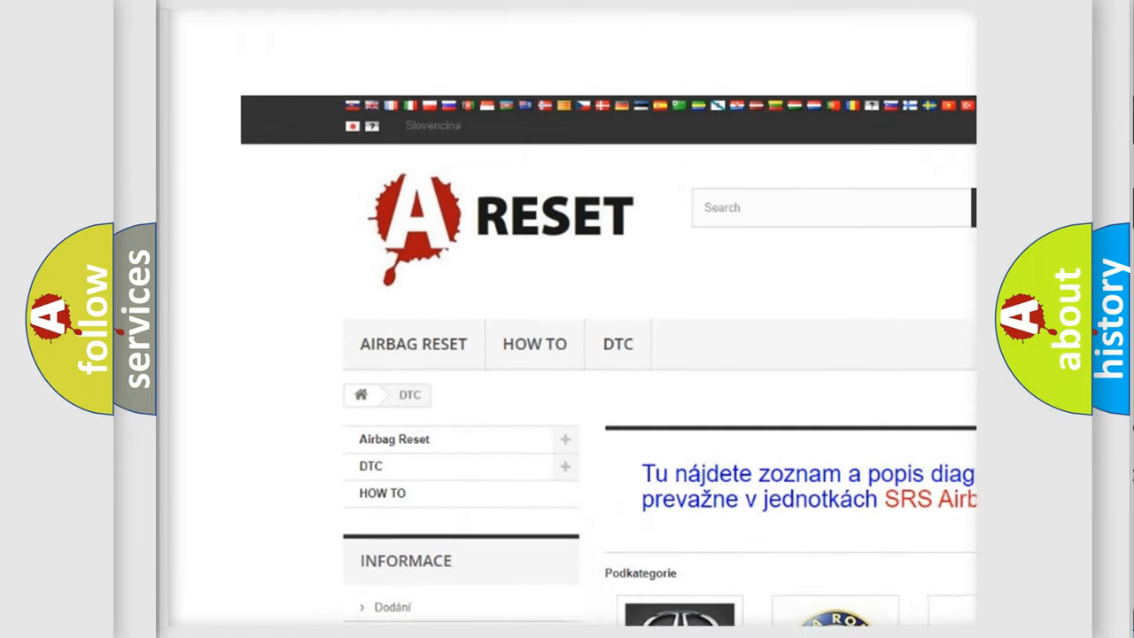
pyautogui.scroll(-3)
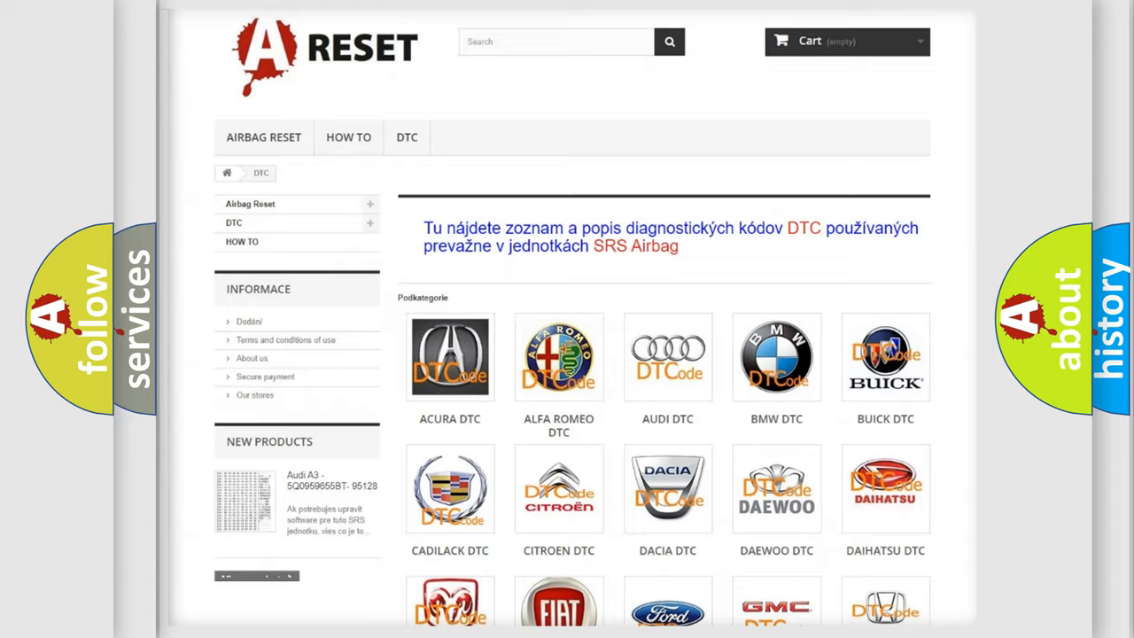
pyautogui.scroll(-3)
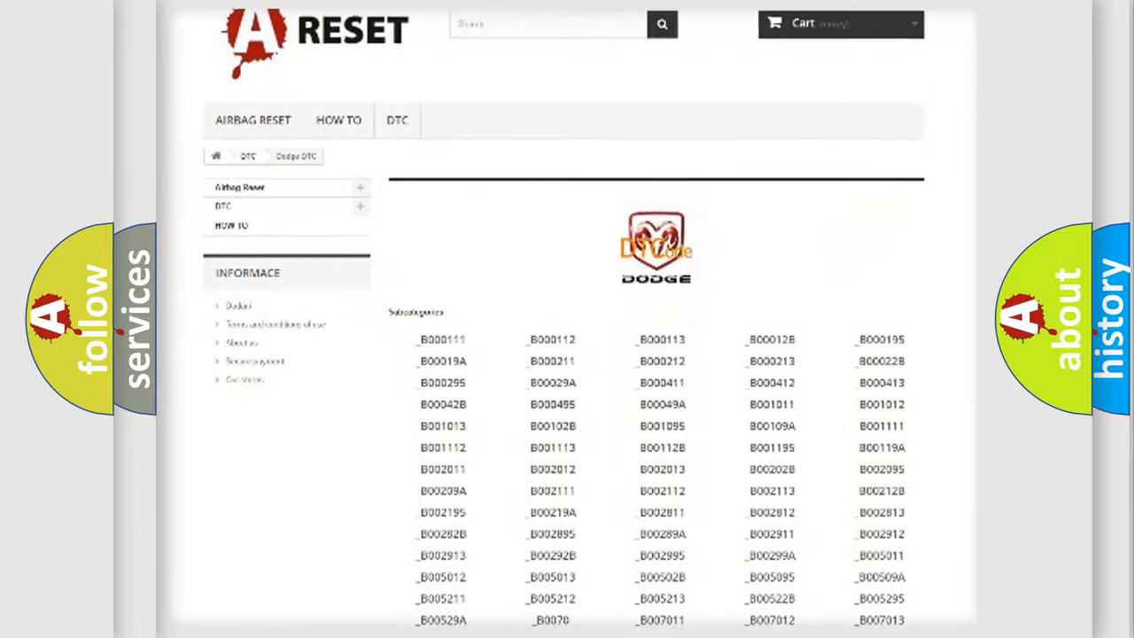
pyautogui.scroll(-3)
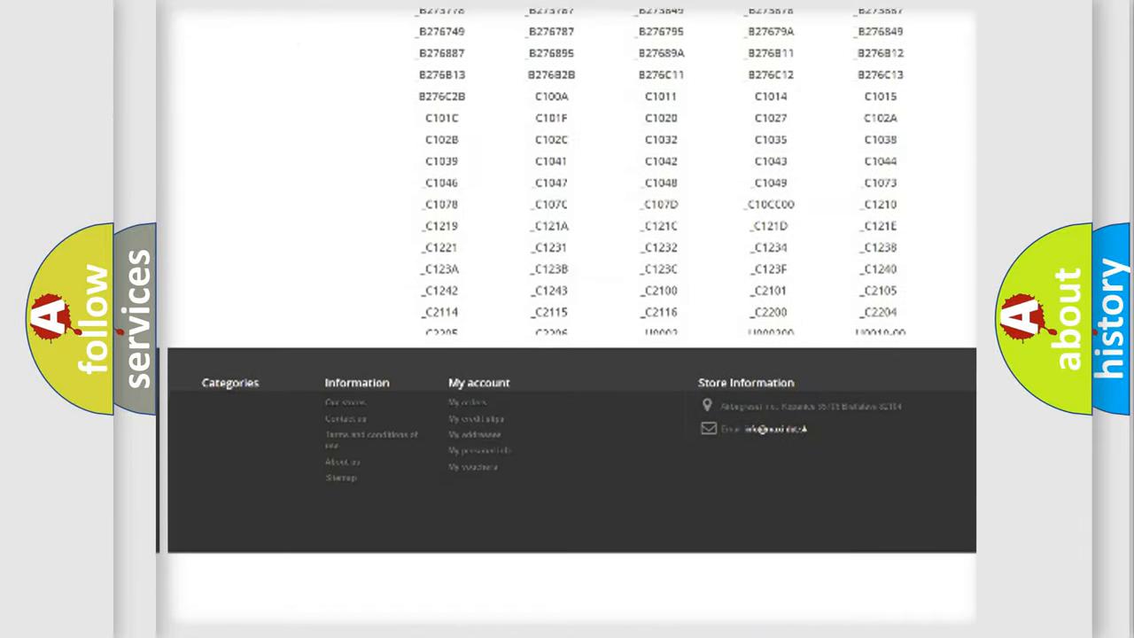